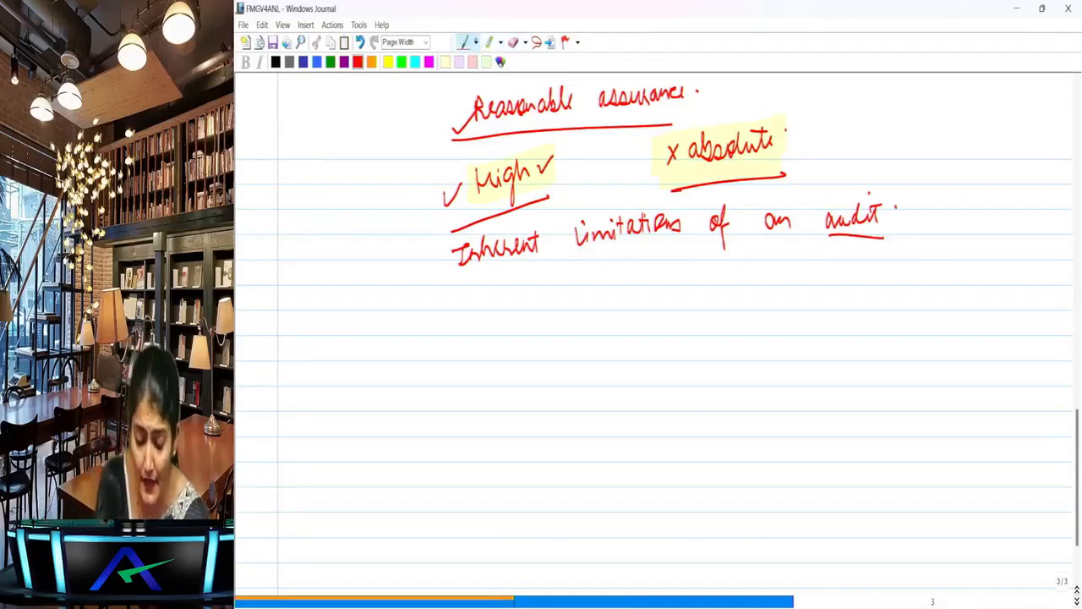
- Choose a different pen style from the toolbar's pen dropdown
left_click(477, 42)
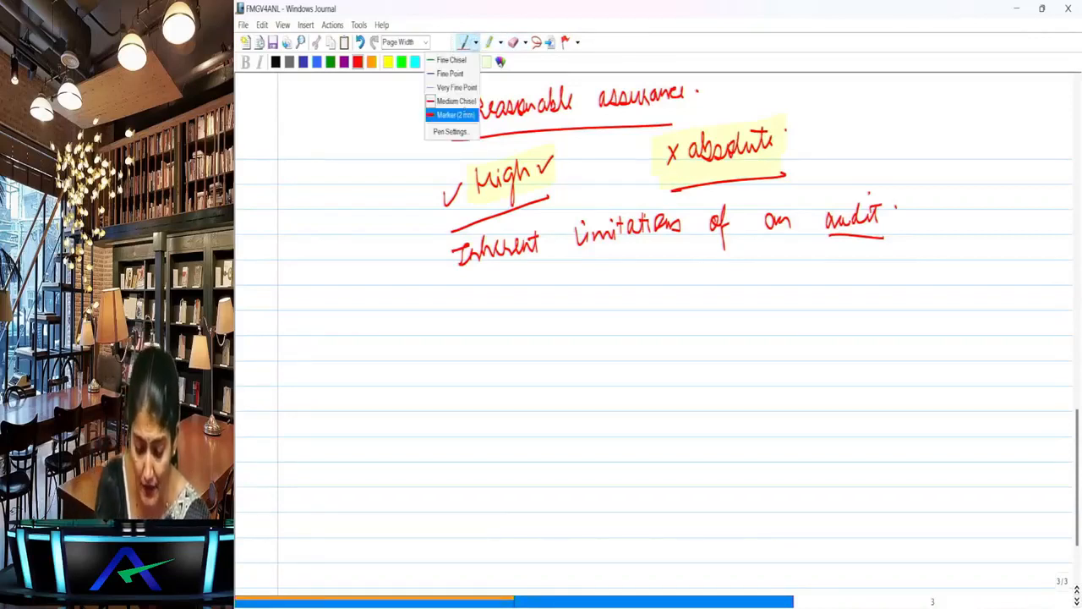
left_click(454, 115)
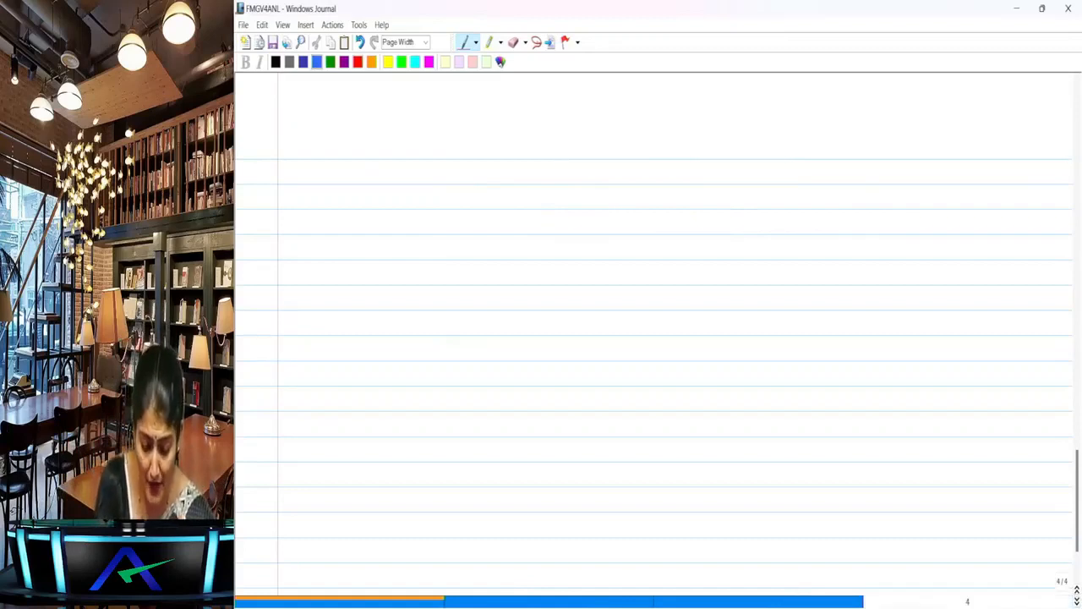
- Handwrite ATF with All Time Favourite beneath it near the top of the page
left_click_drag(358, 183, 414, 149)
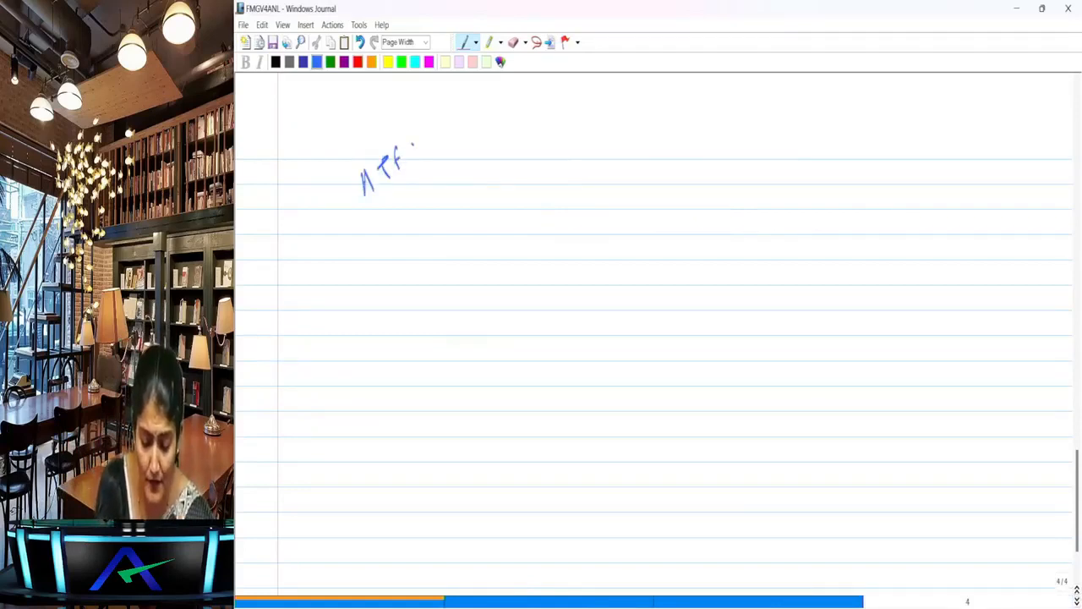
left_click_drag(423, 166, 342, 234)
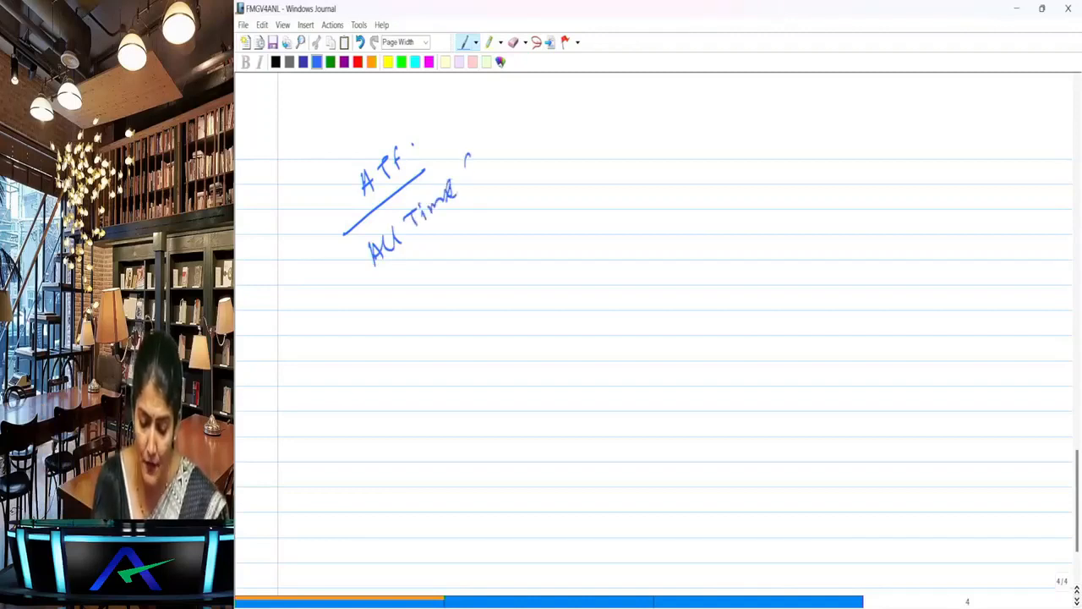
left_click_drag(470, 156, 521, 139)
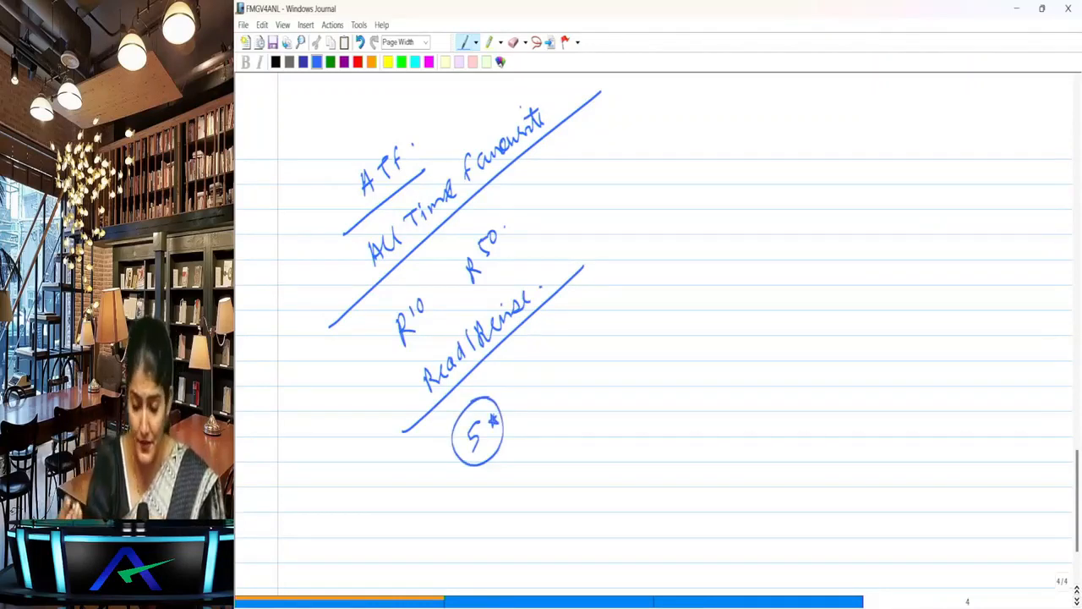
- Handwrite the Trending heading at top right and underline WLQ below
left_click_drag(697, 126, 747, 155)
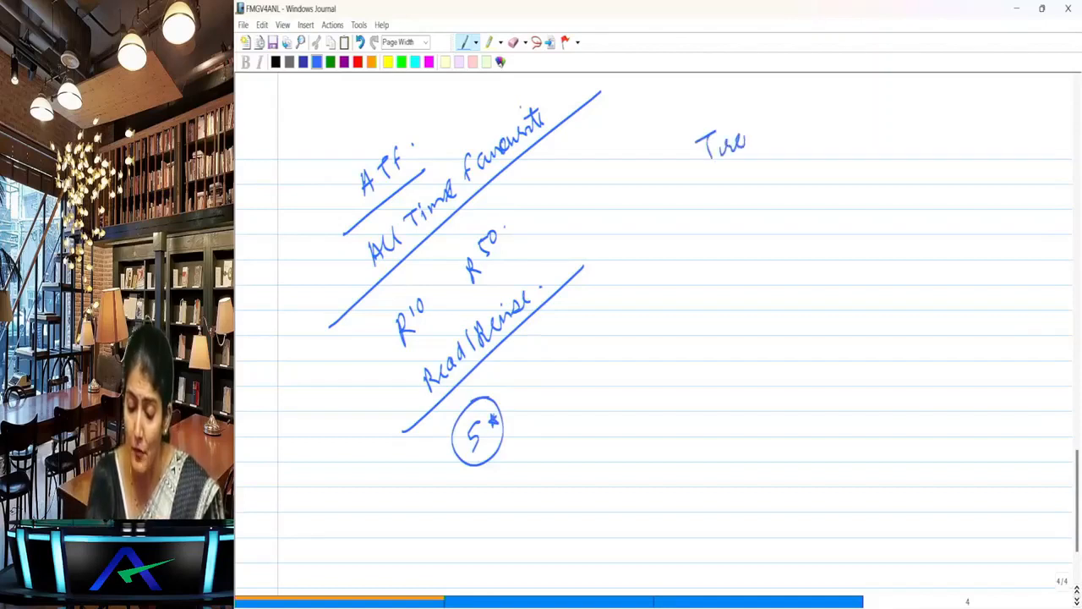
mouse_move(760, 132)
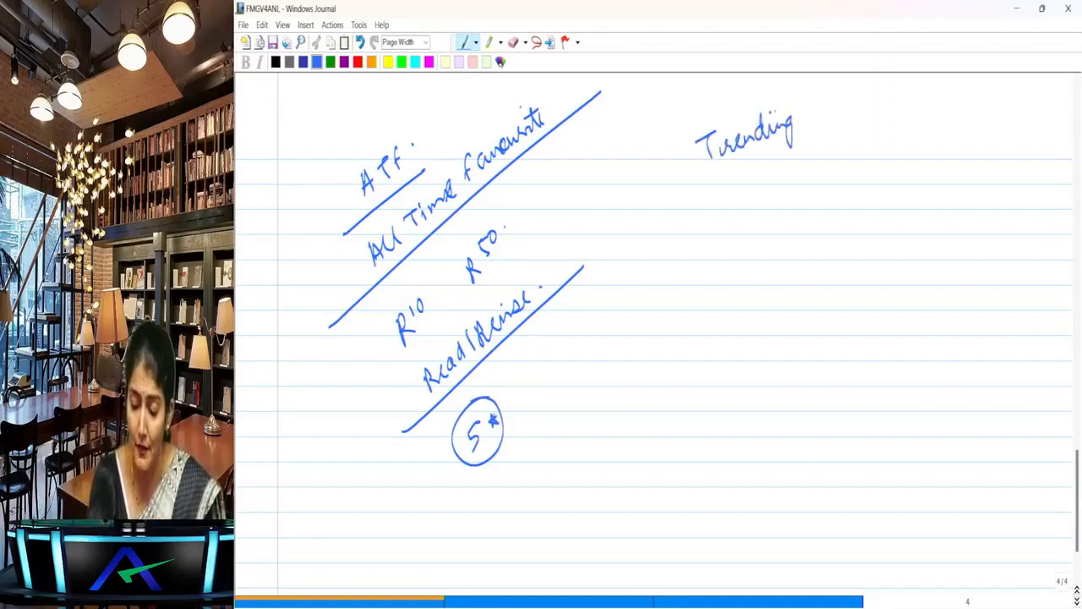
left_click_drag(707, 173, 798, 169)
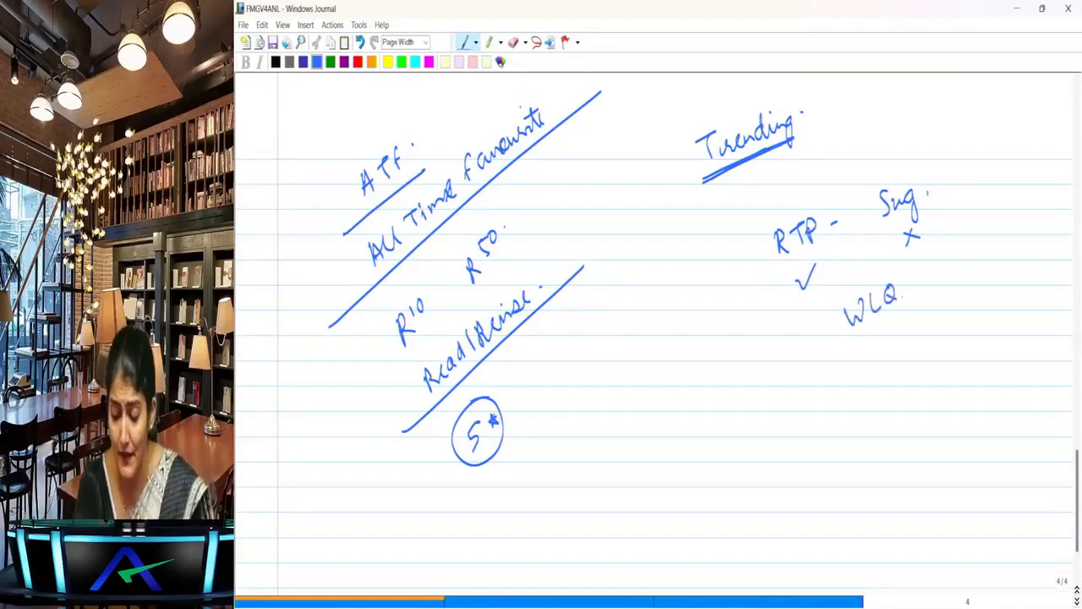
left_click_drag(845, 335, 909, 324)
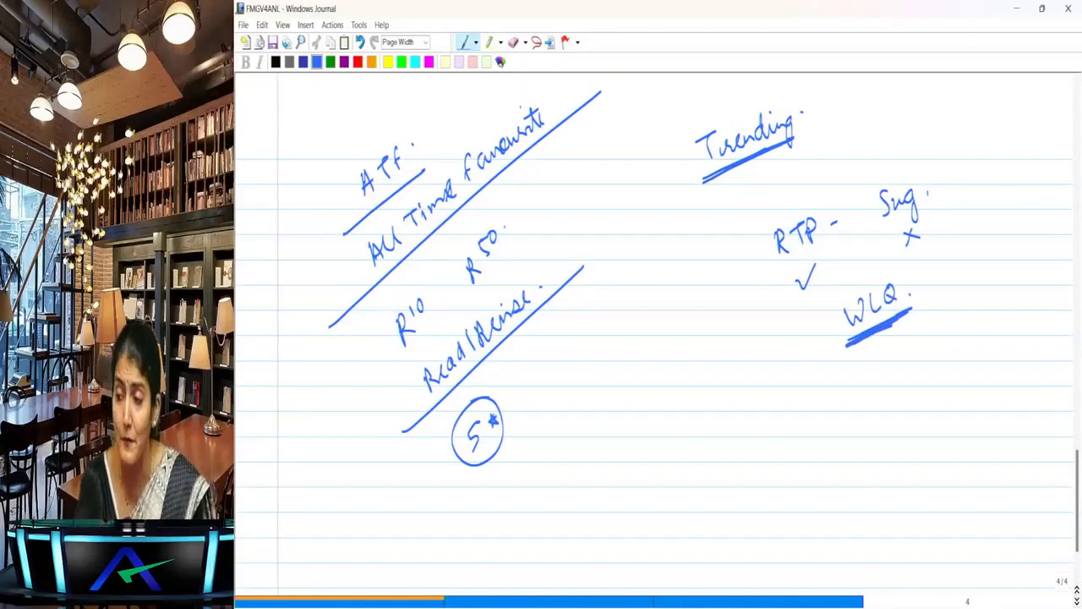